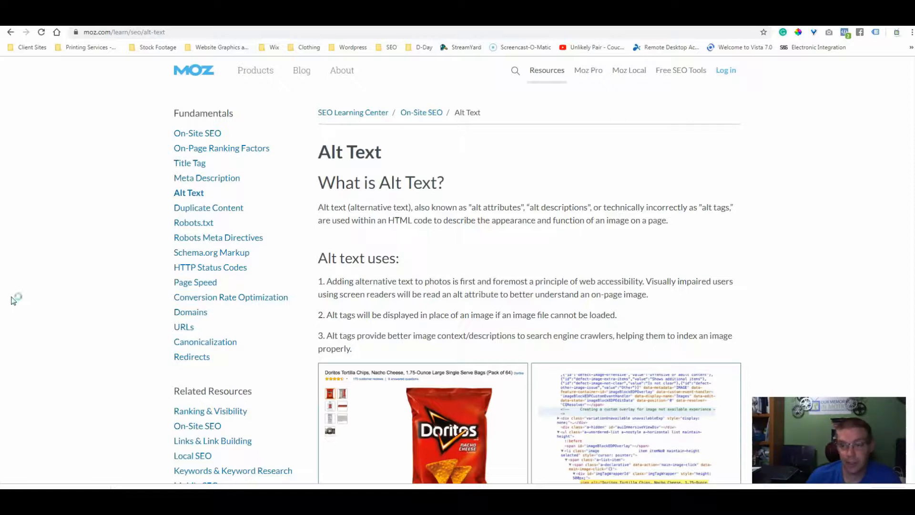
mouse_move(13, 300)
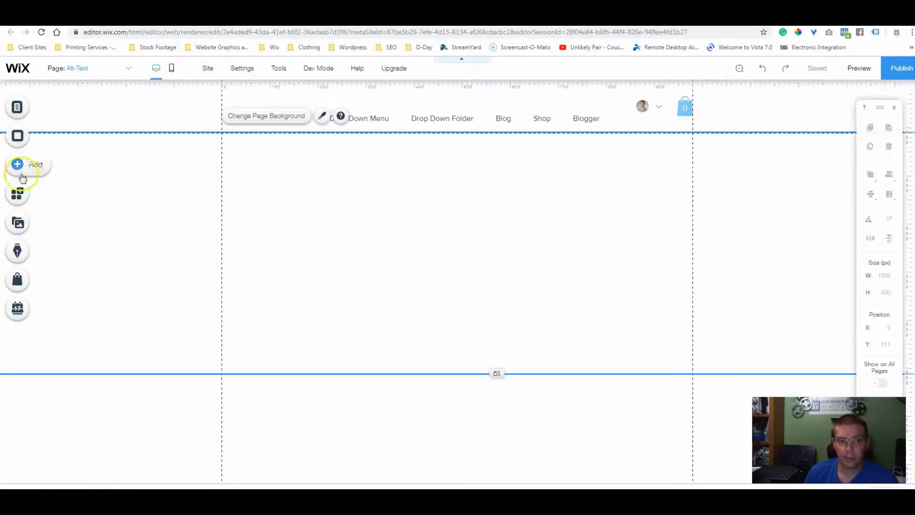
Add the cherry popsicle photo from Media from Wix's free stock library onto the page.
left_click(17, 164)
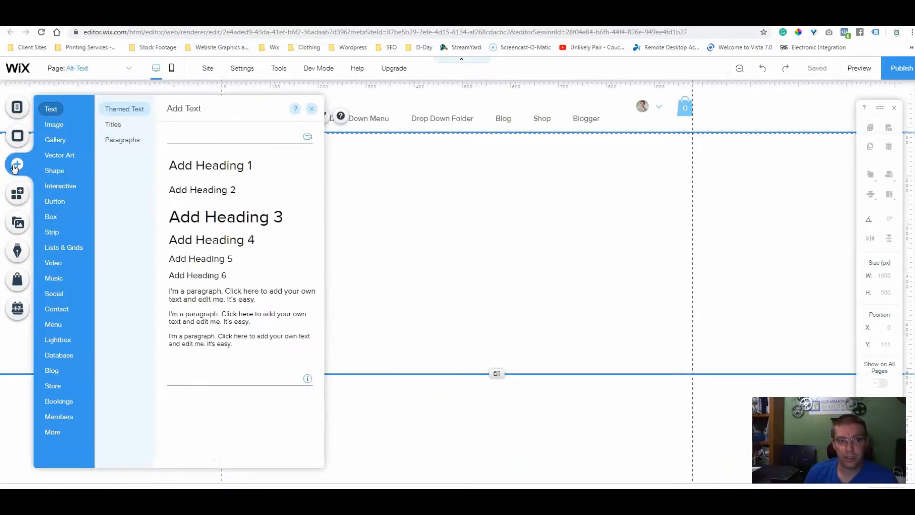
left_click(53, 124)
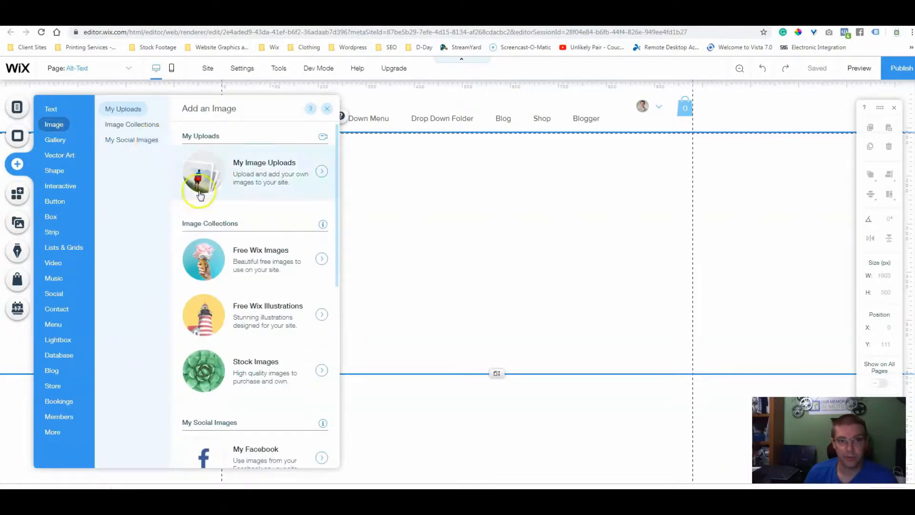
left_click(263, 171)
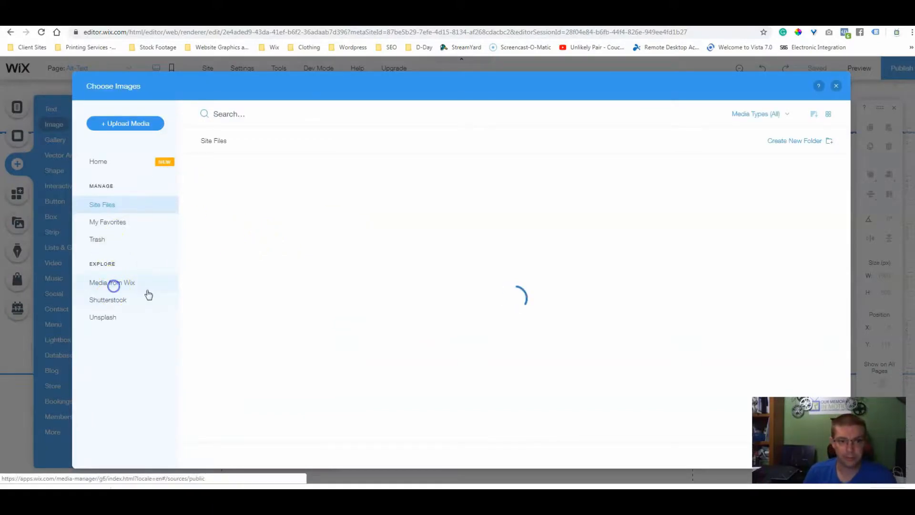
left_click(113, 282)
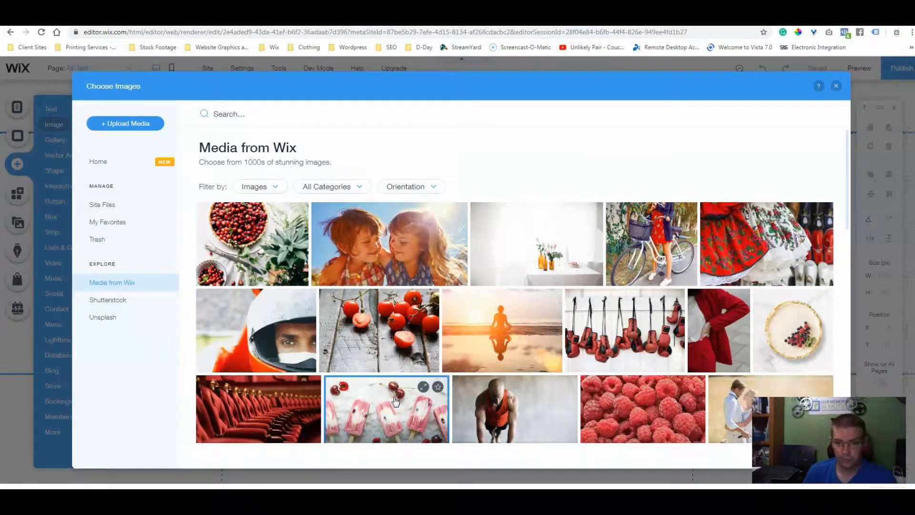
double_click(385, 408)
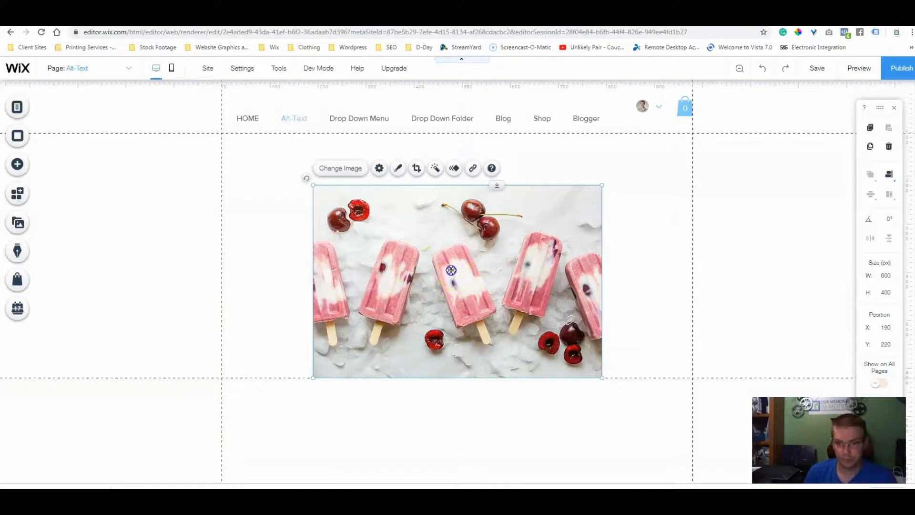
Drag the popsicle photo up to sit centred just below the menu and show its image settings.
left_click_drag(451, 269, 431, 242)
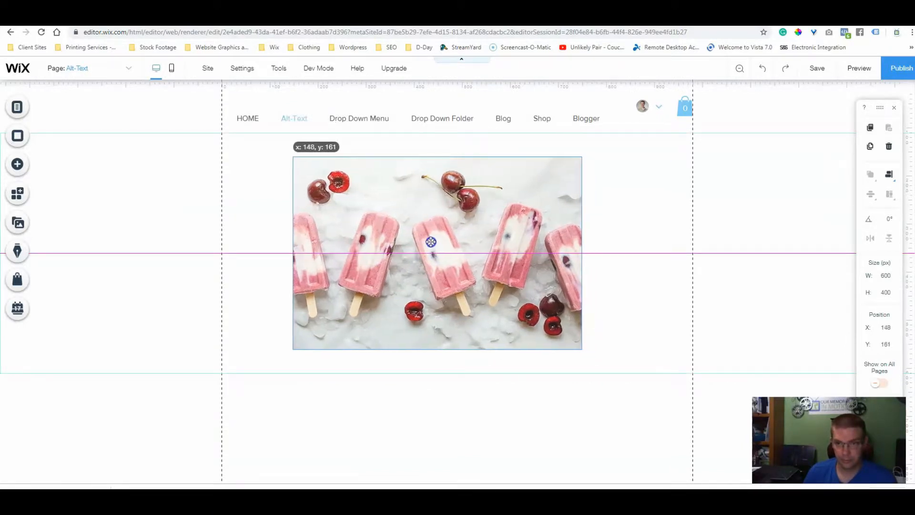
left_click_drag(431, 243, 452, 244)
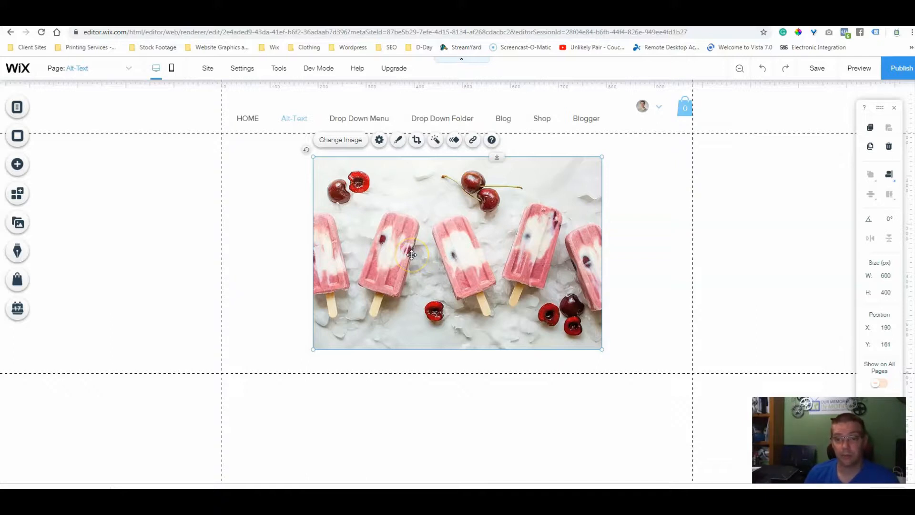
mouse_move(402, 252)
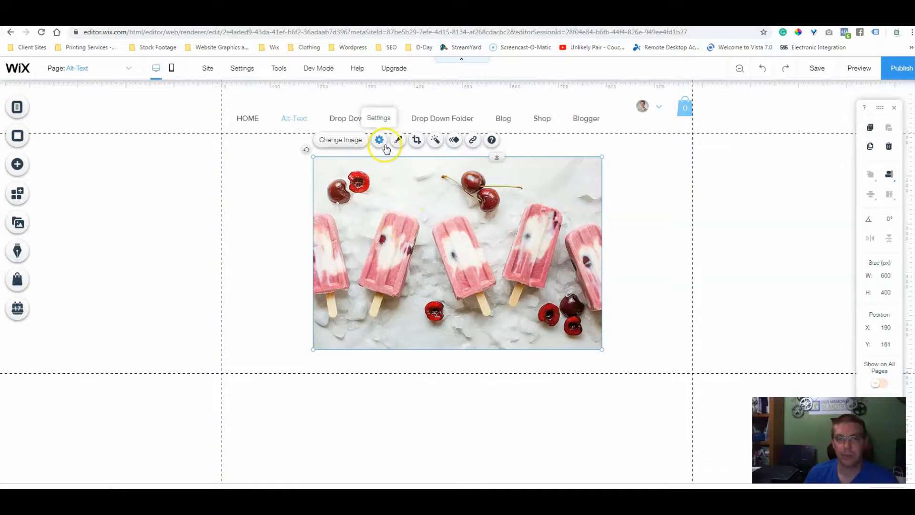
mouse_move(397, 139)
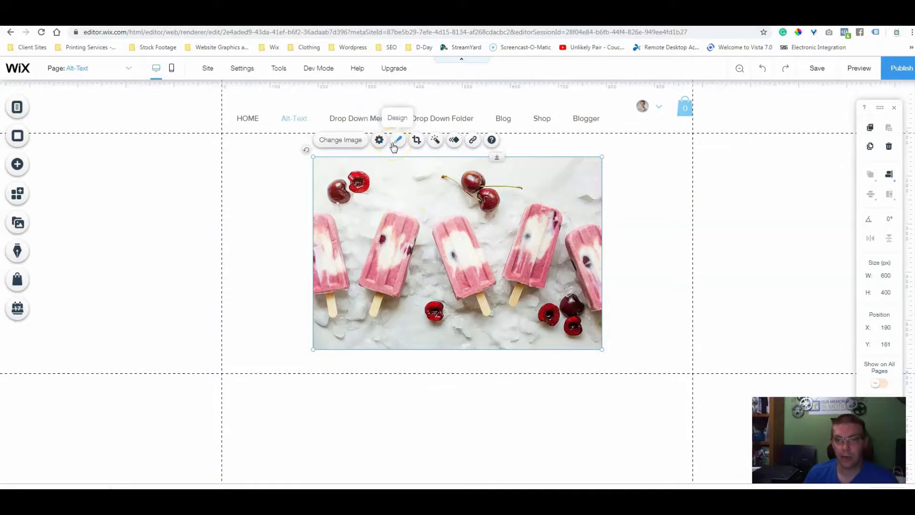
left_click(379, 139)
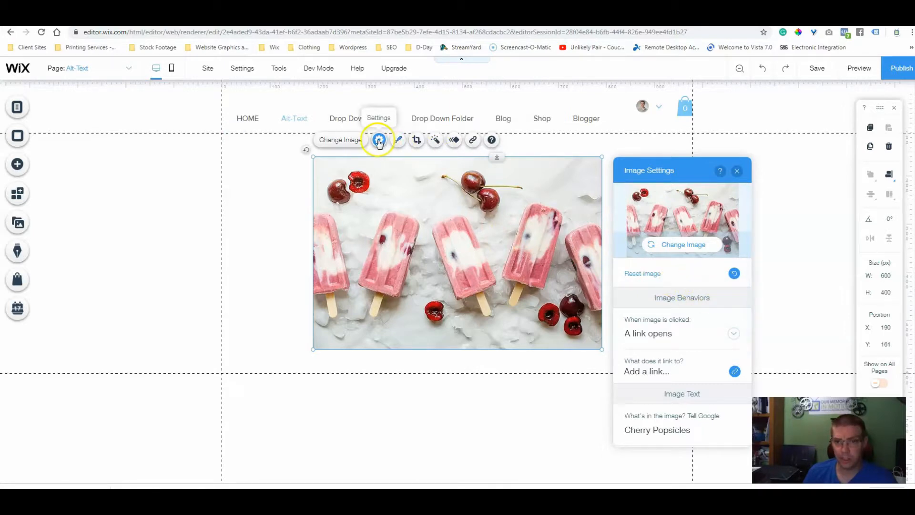
scroll("down", 3)
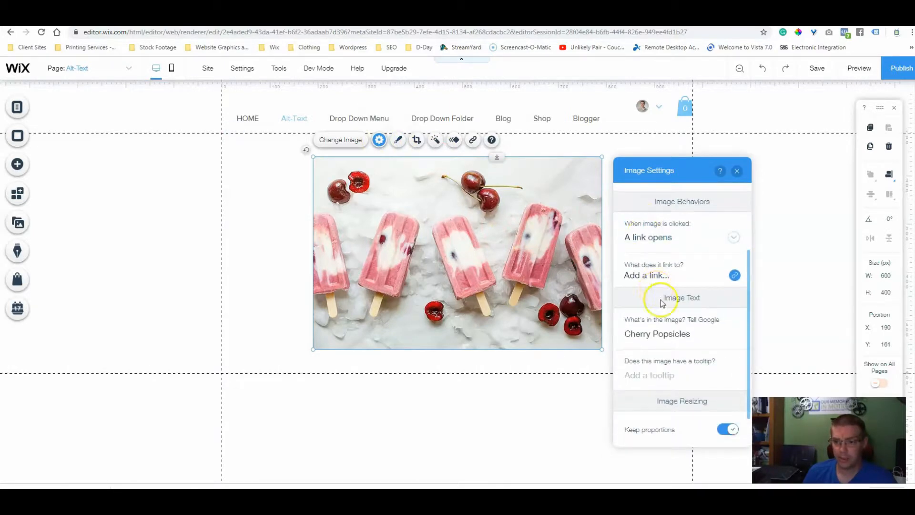
left_click(682, 334)
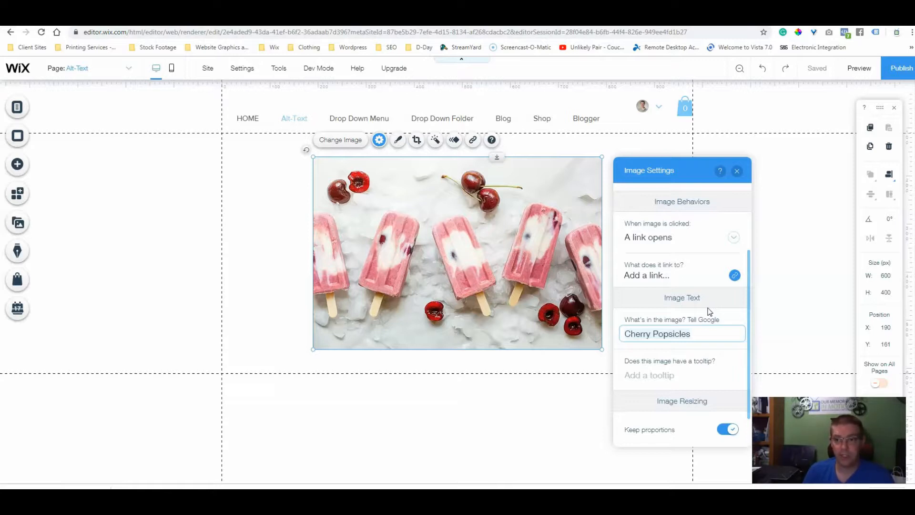
Rewrite the alt text field to read 'Company Name Ice'.
type("Company")
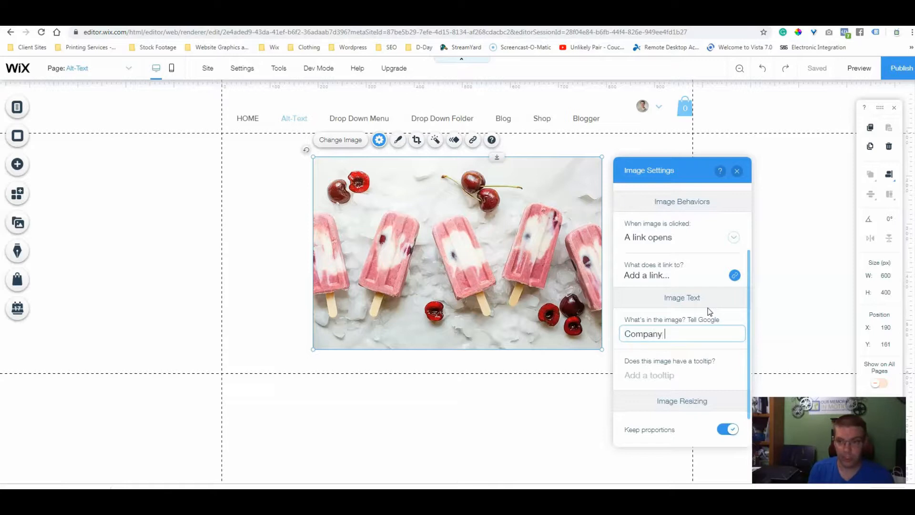
type("Name")
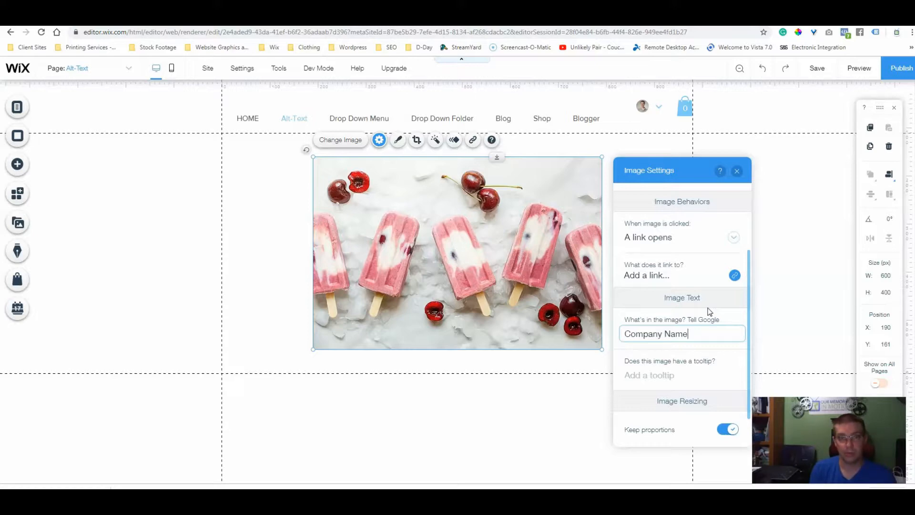
type("\" \"")
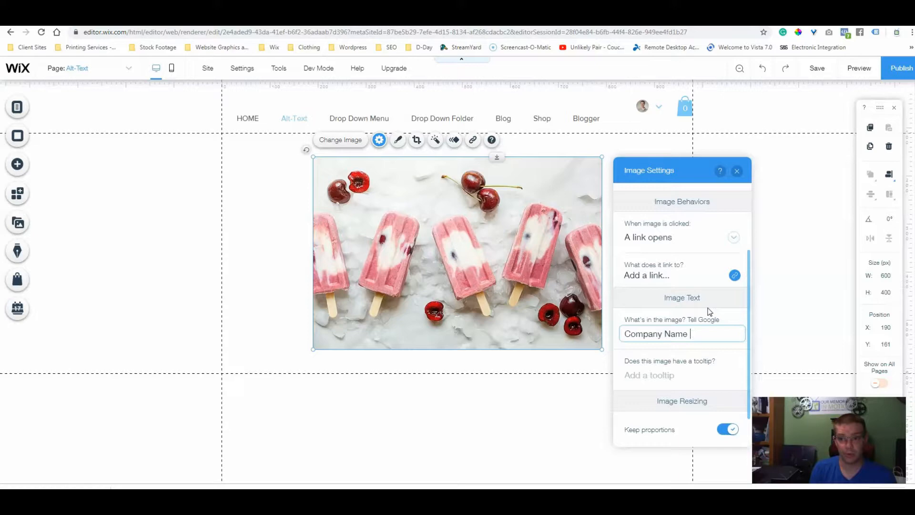
type("Ice")
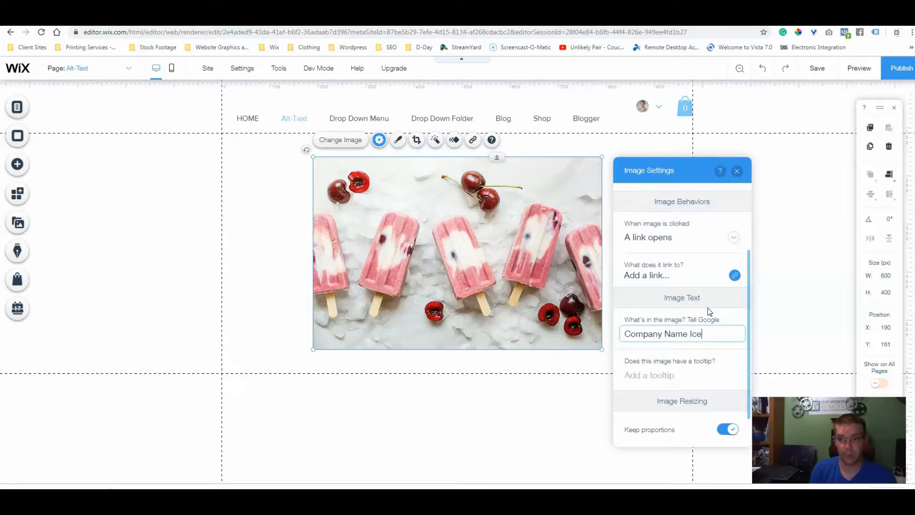